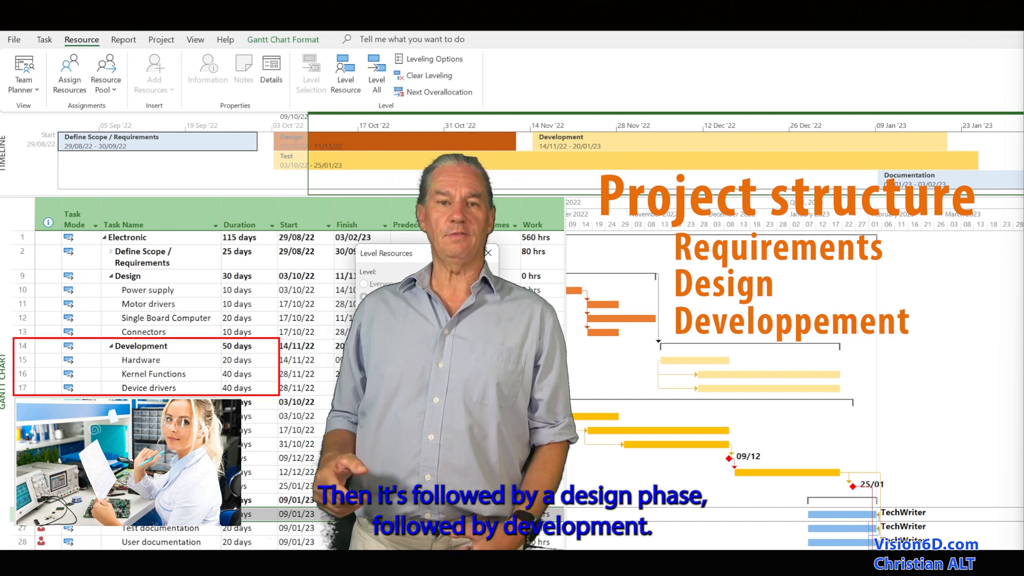
- Scroll the Electronic project's Gantt chart to bring the documentation tasks into view
scroll("down", 3)
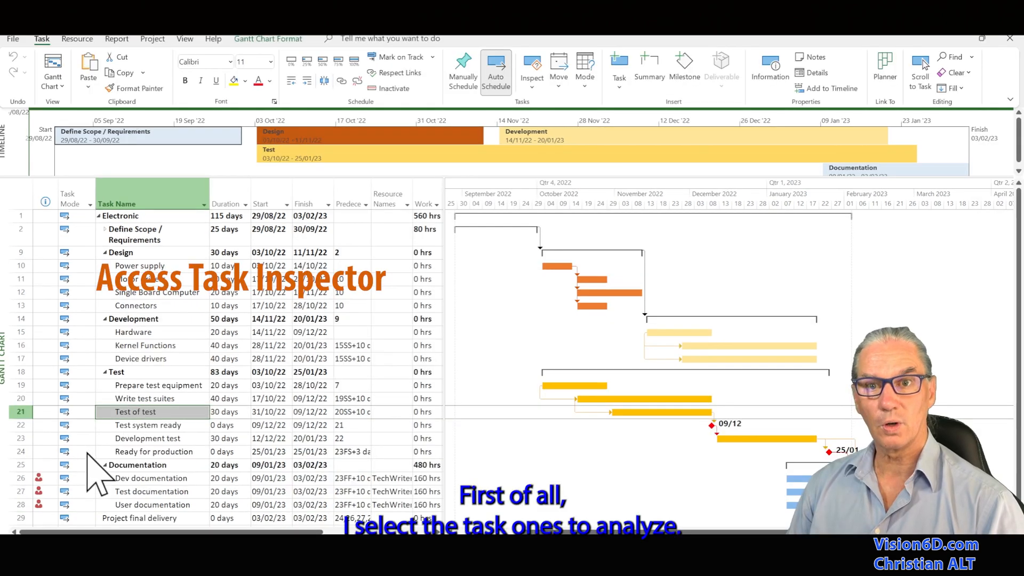
mouse_move(36, 496)
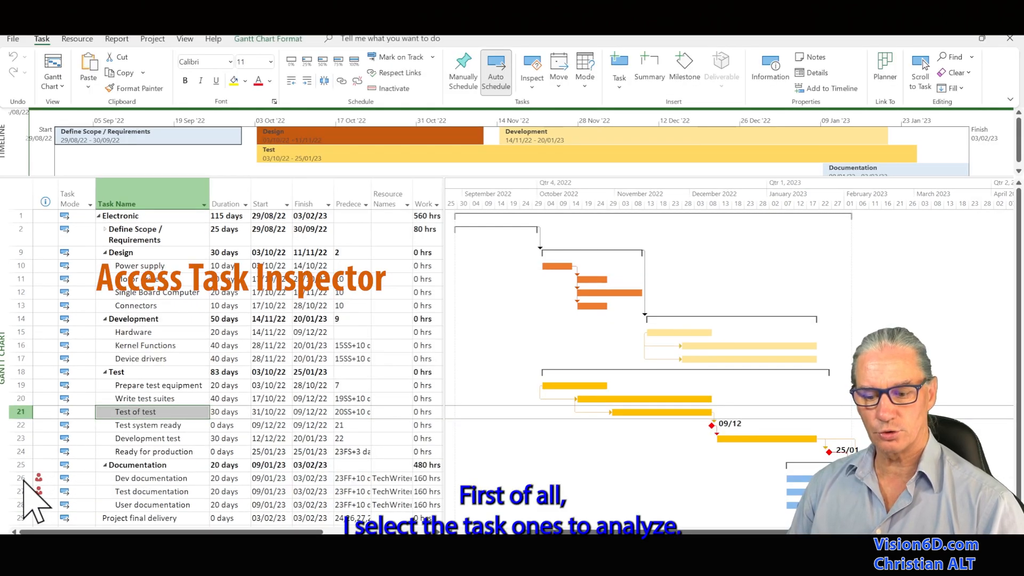
- Inspect the Dev documentation task, revealing TechWriter is overallocated on other tasks
left_click(152, 478)
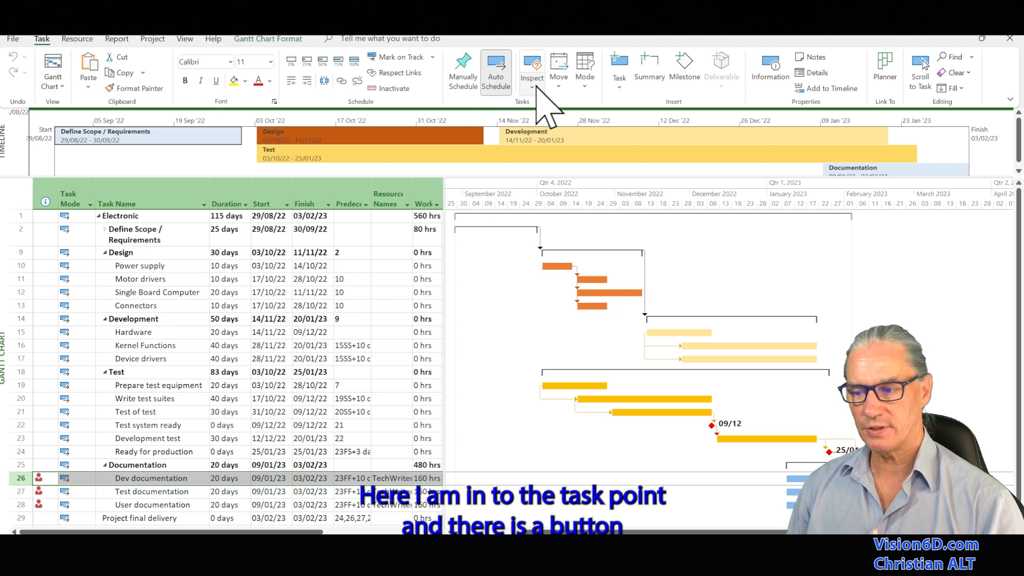
left_click(531, 72)
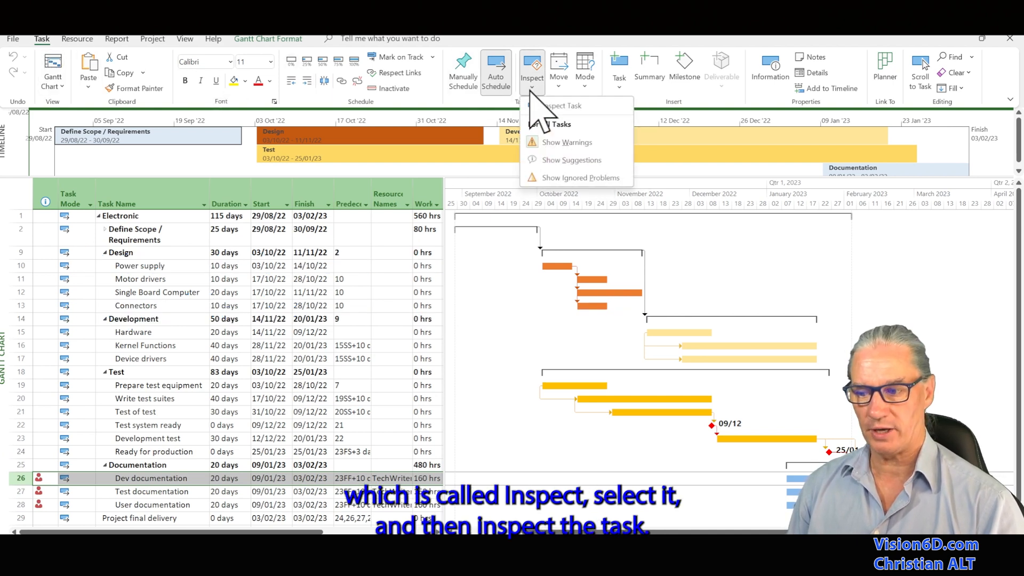
mouse_move(560, 105)
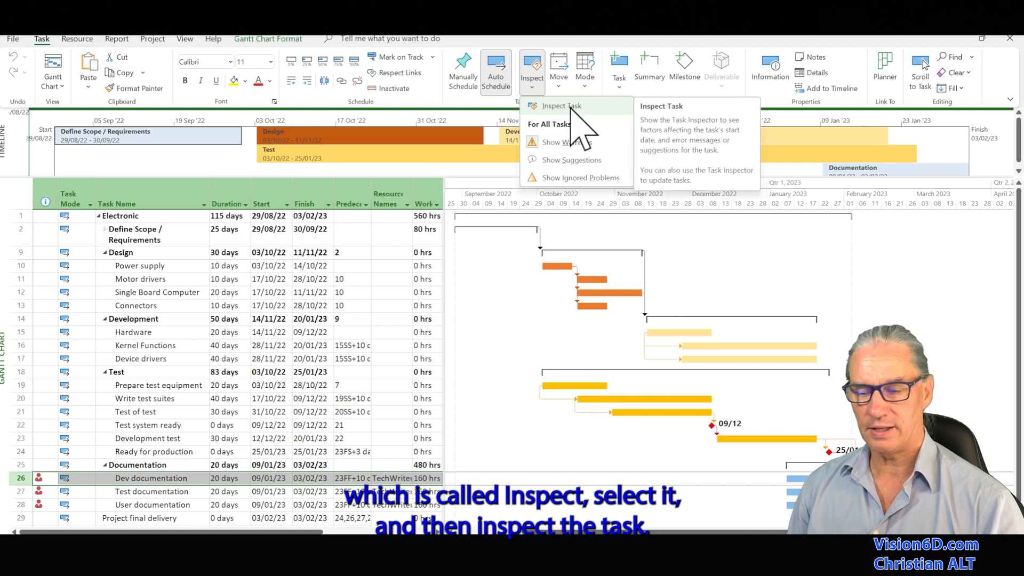
left_click(560, 105)
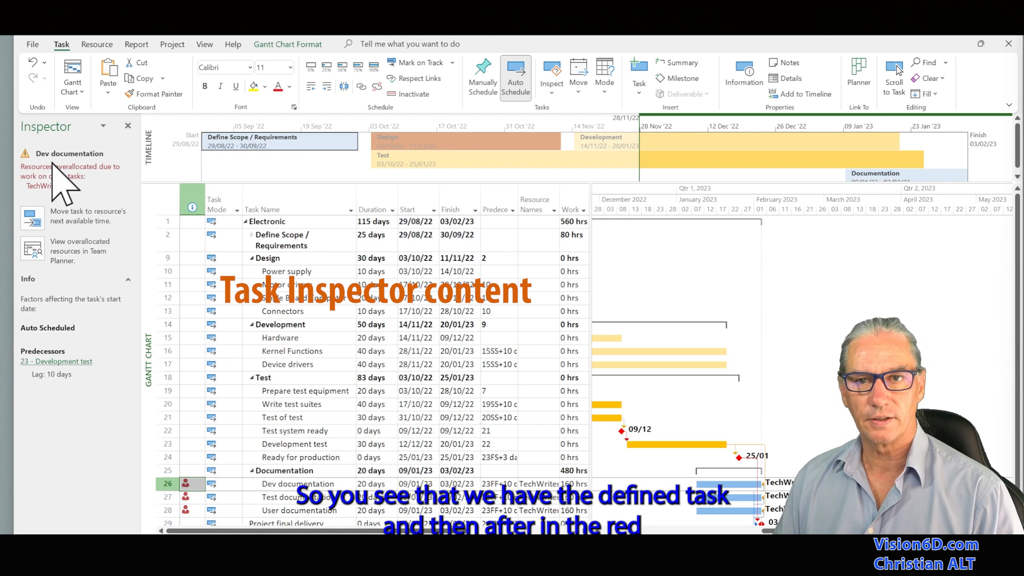
mouse_move(65, 190)
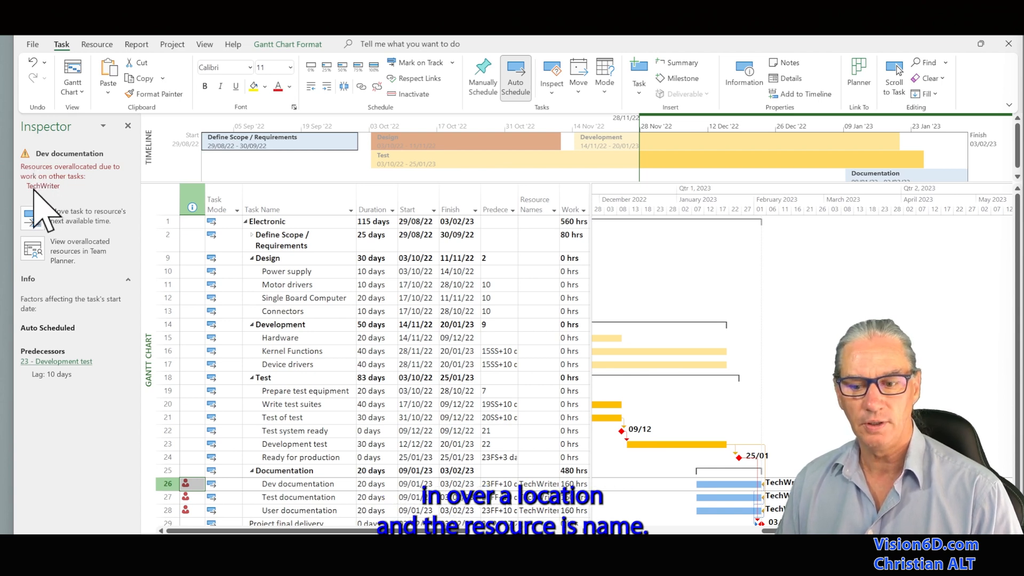
mouse_move(62, 228)
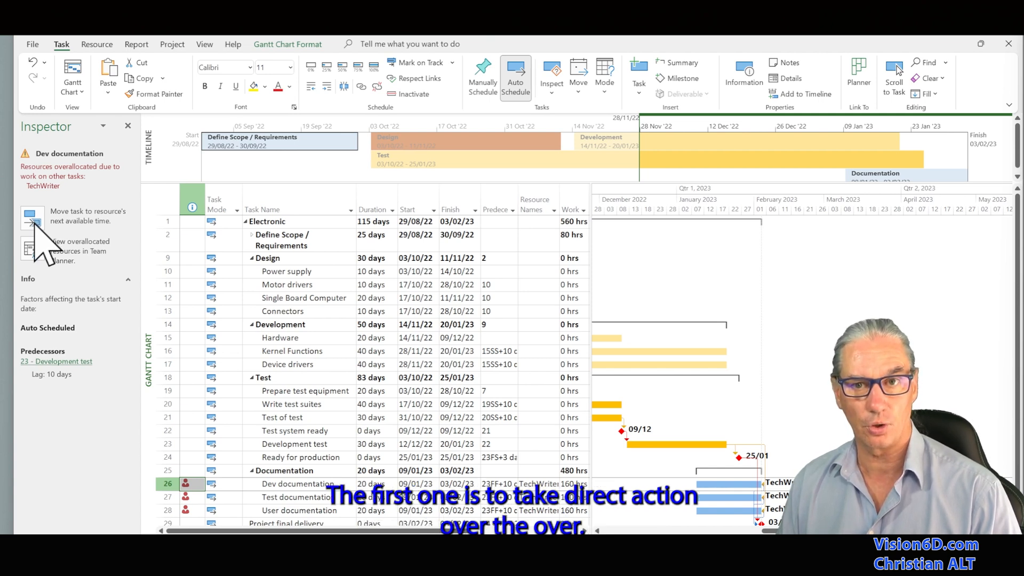
mouse_move(51, 245)
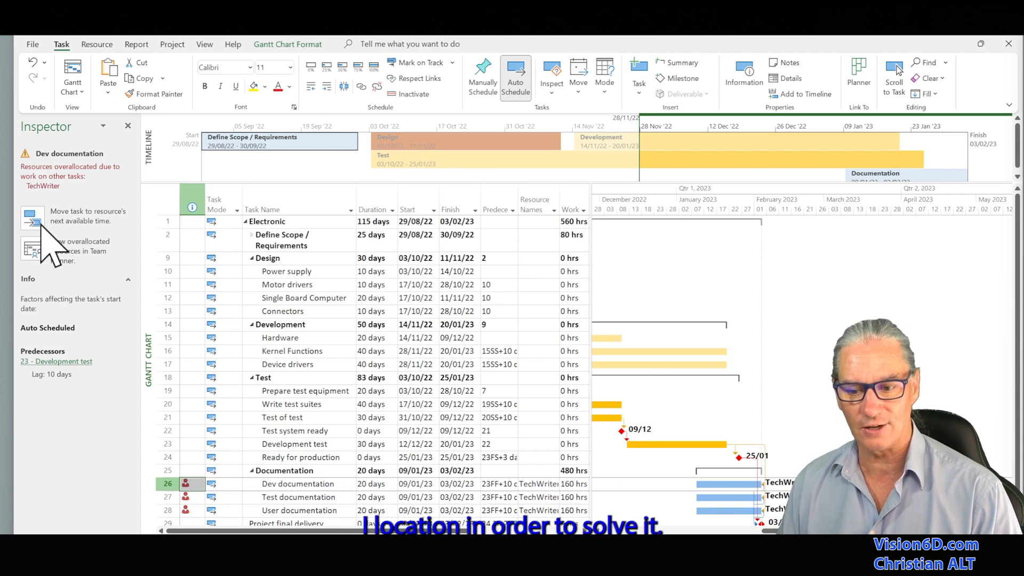
mouse_move(62, 255)
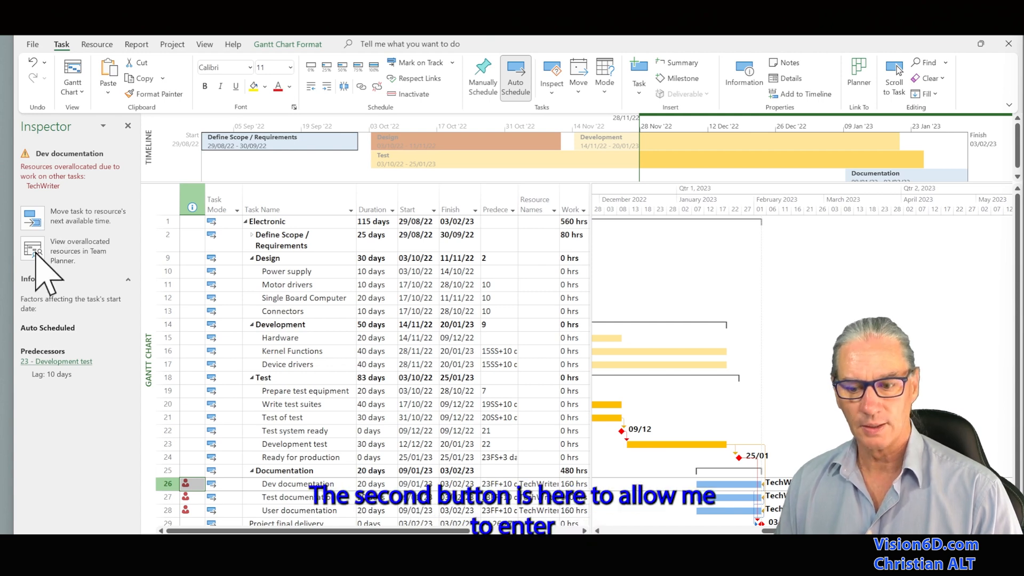
mouse_move(40, 287)
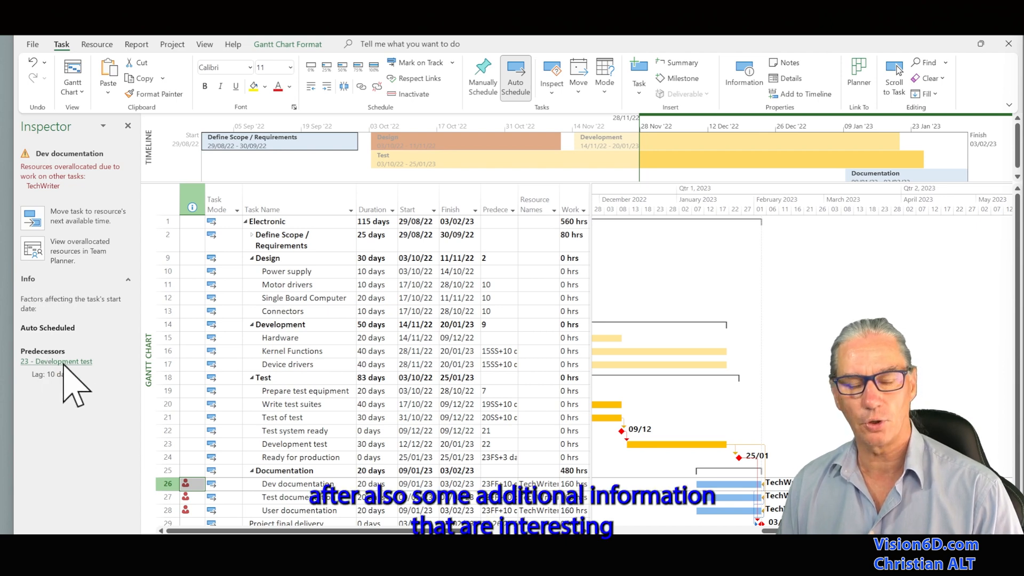
mouse_move(92, 353)
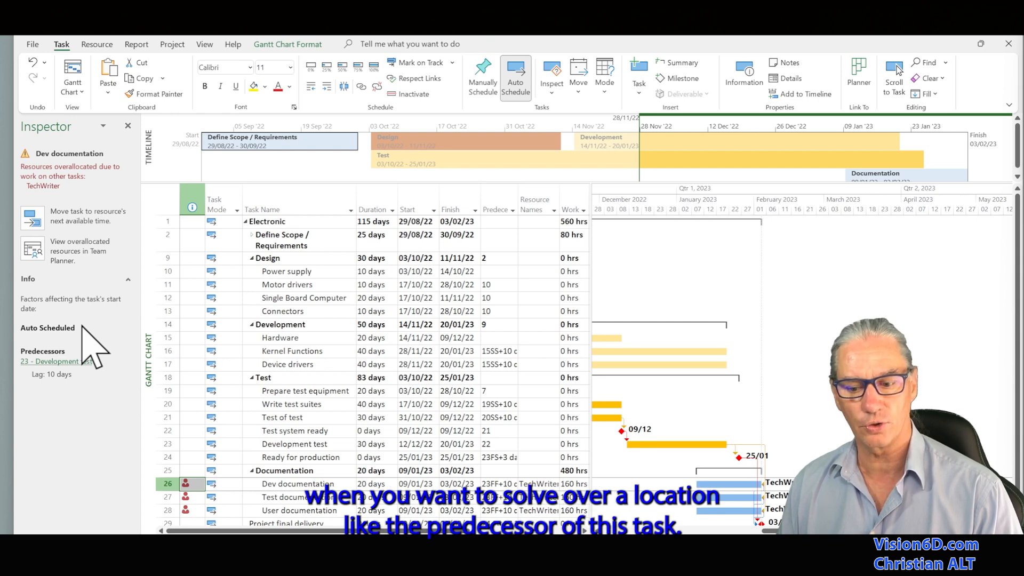
mouse_move(43, 385)
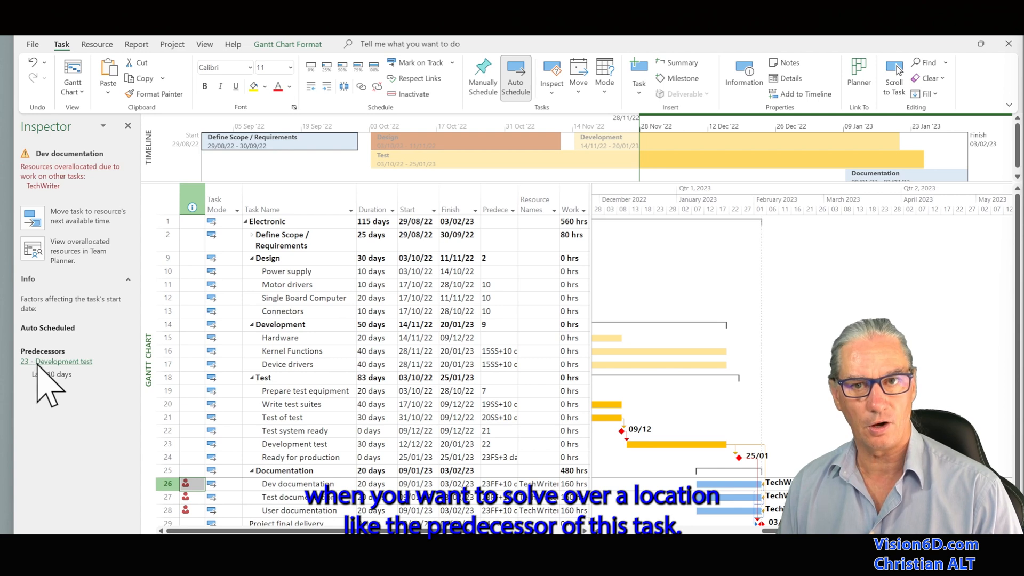
mouse_move(86, 391)
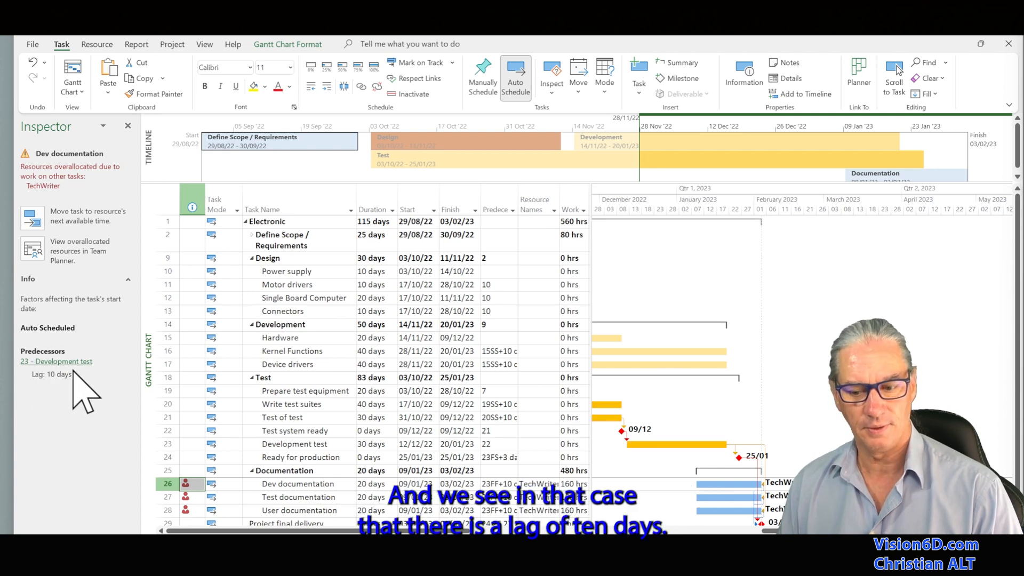
mouse_move(52, 405)
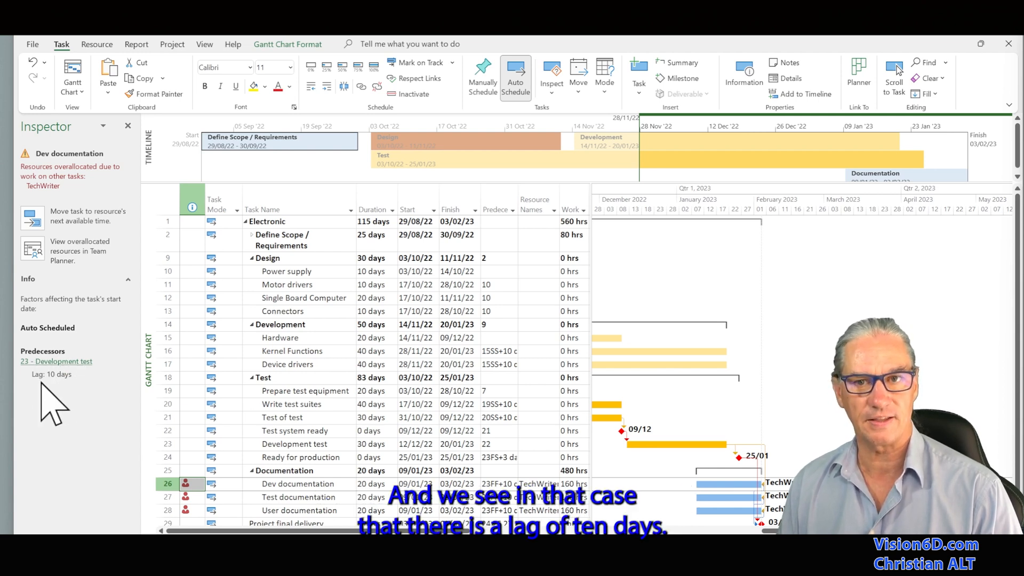
mouse_move(98, 402)
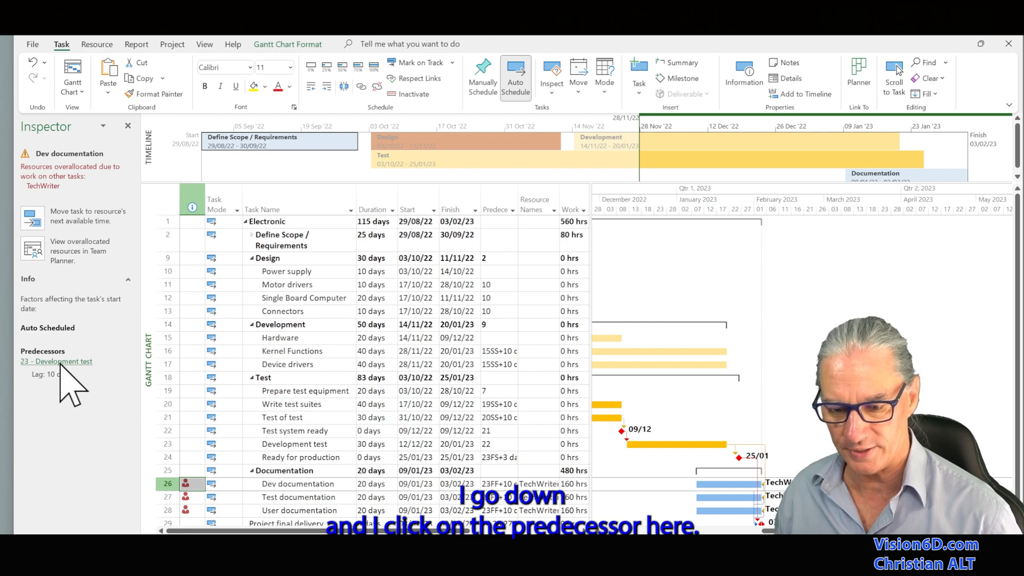
left_click(57, 362)
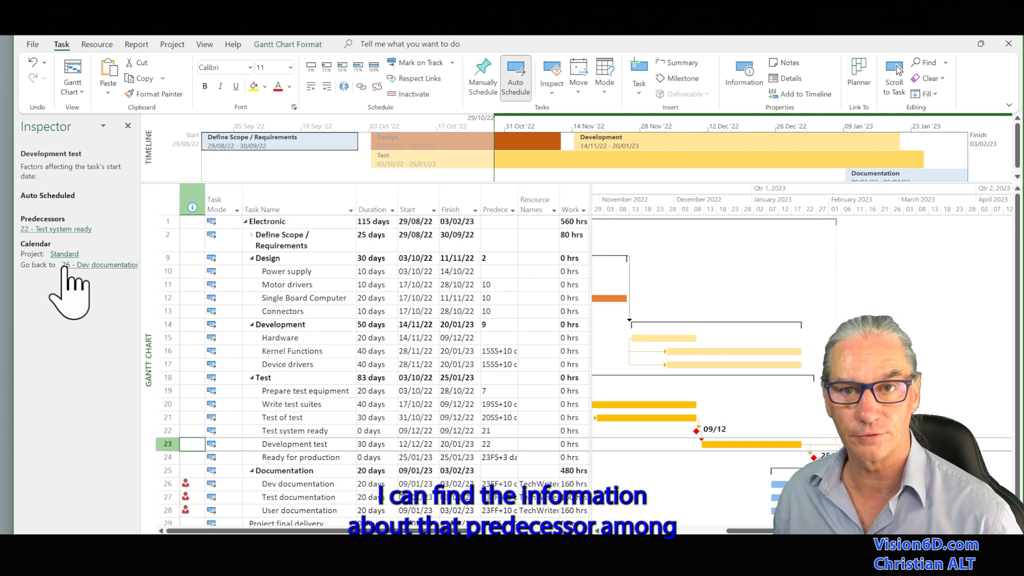
mouse_move(74, 252)
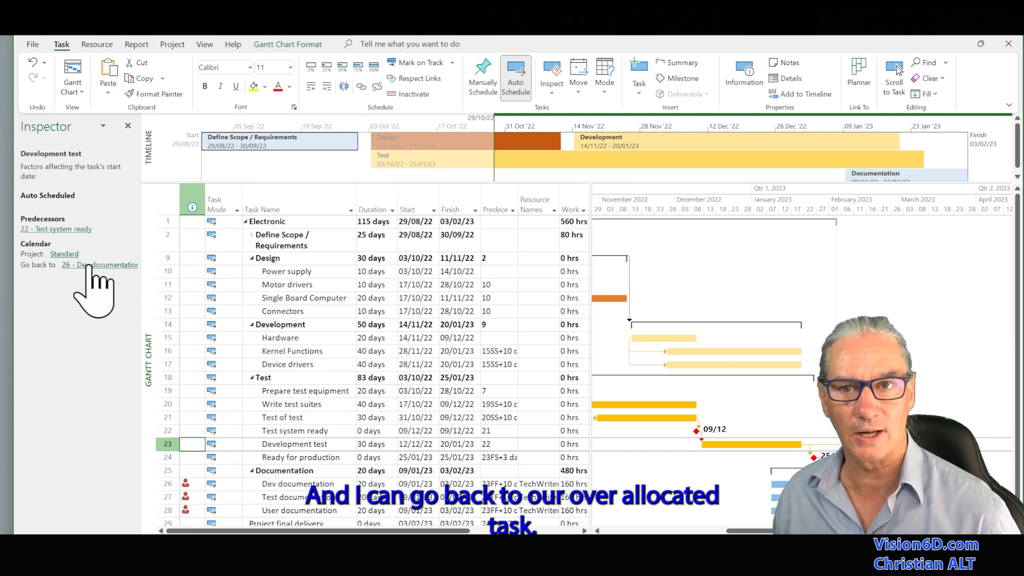
left_click(100, 265)
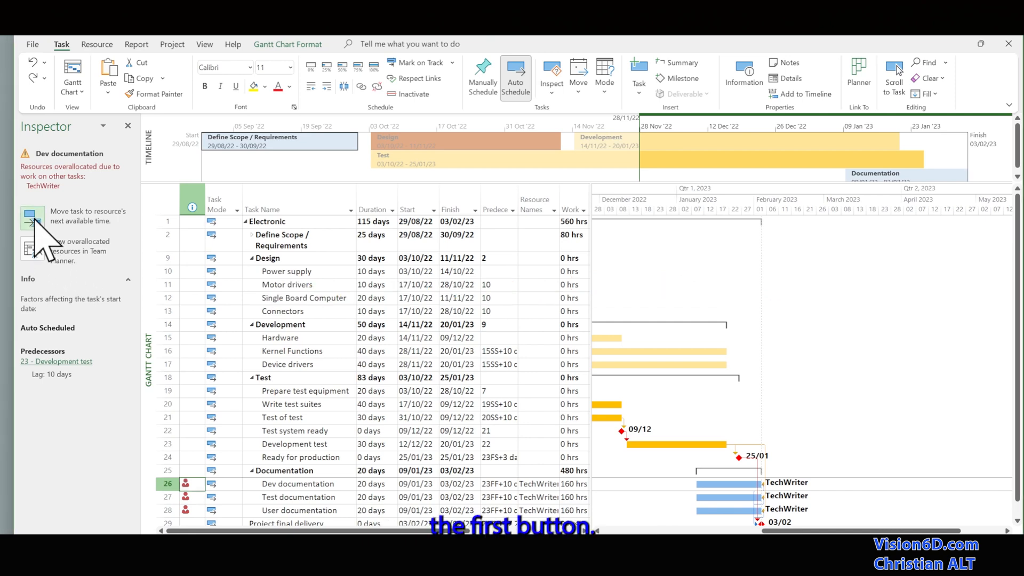
mouse_move(33, 218)
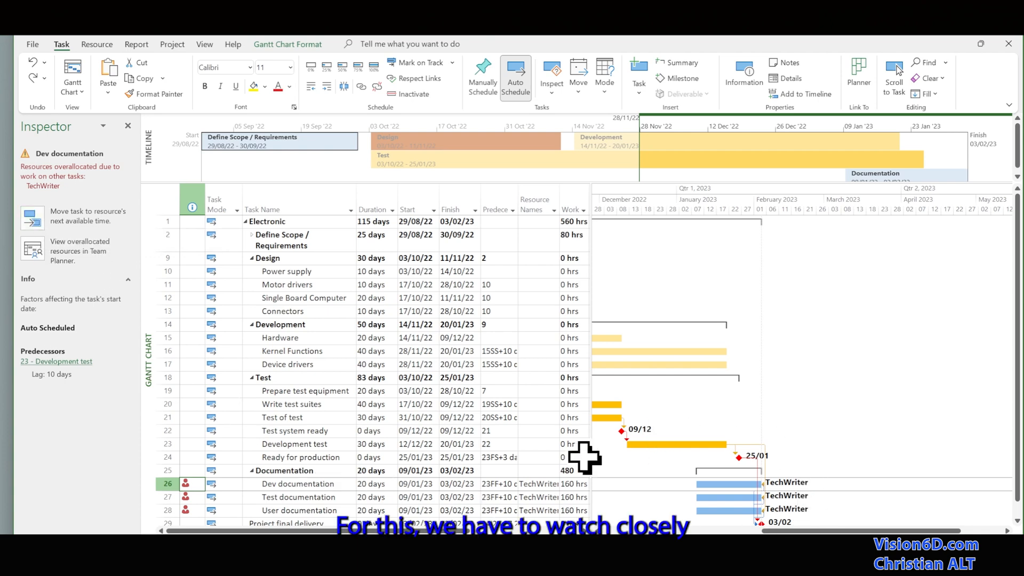
mouse_move(816, 467)
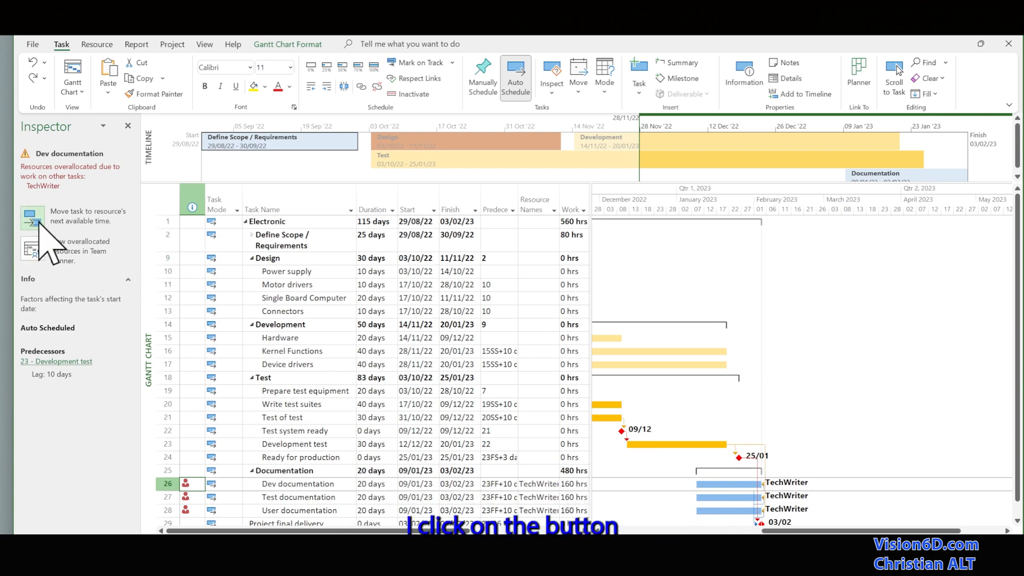
- Move Dev documentation to TechWriter's next free time, 06/02/23–03/03/23, finishing the project 03/03/23
left_click(31, 218)
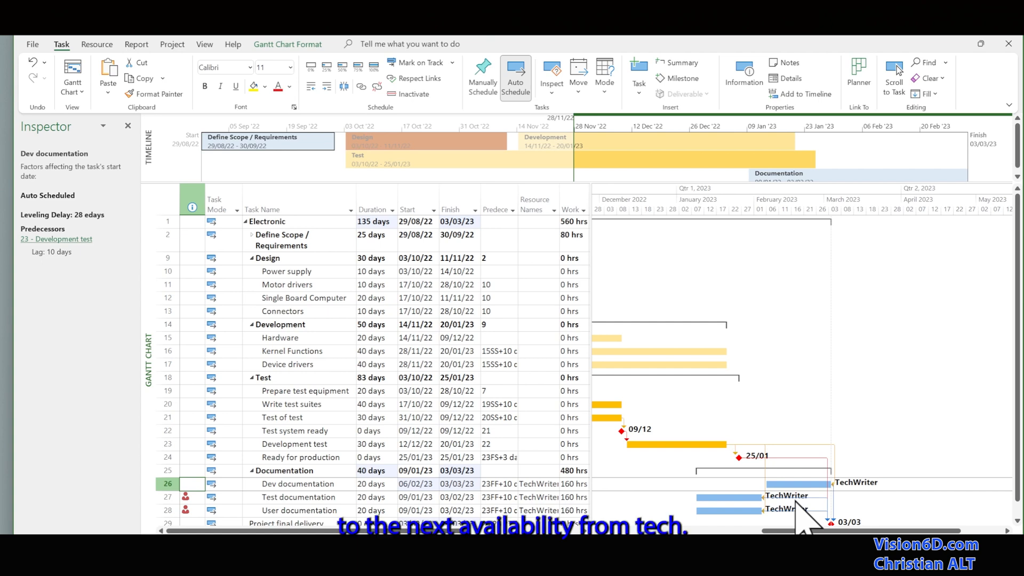
mouse_move(809, 517)
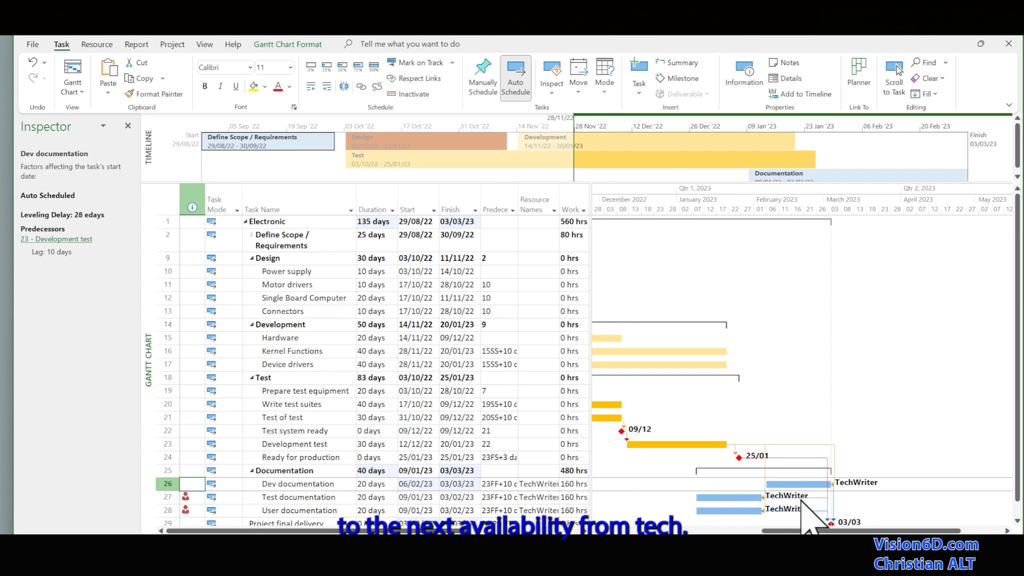
scroll("down", 3)
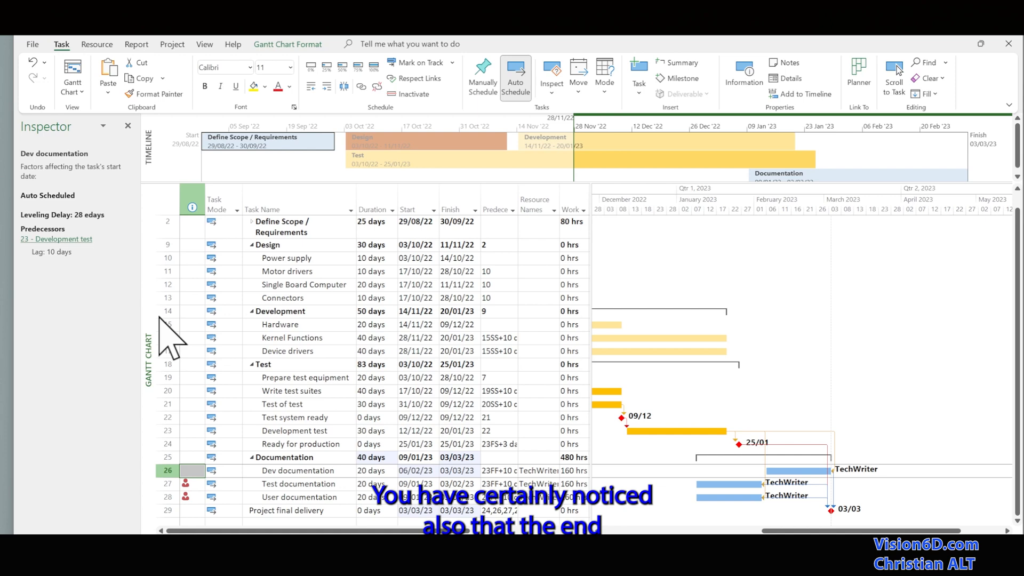
mouse_move(875, 522)
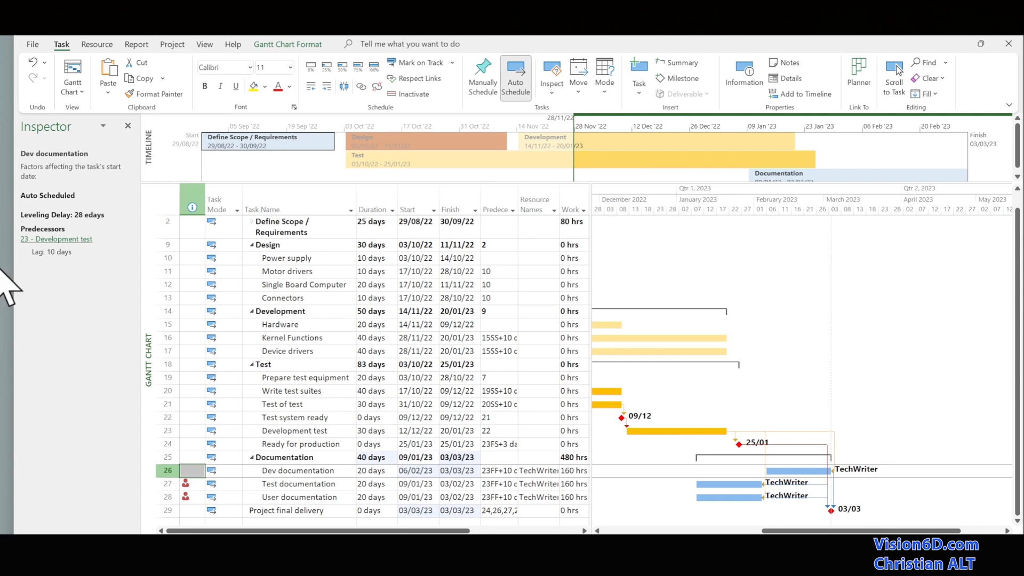
mouse_move(281, 503)
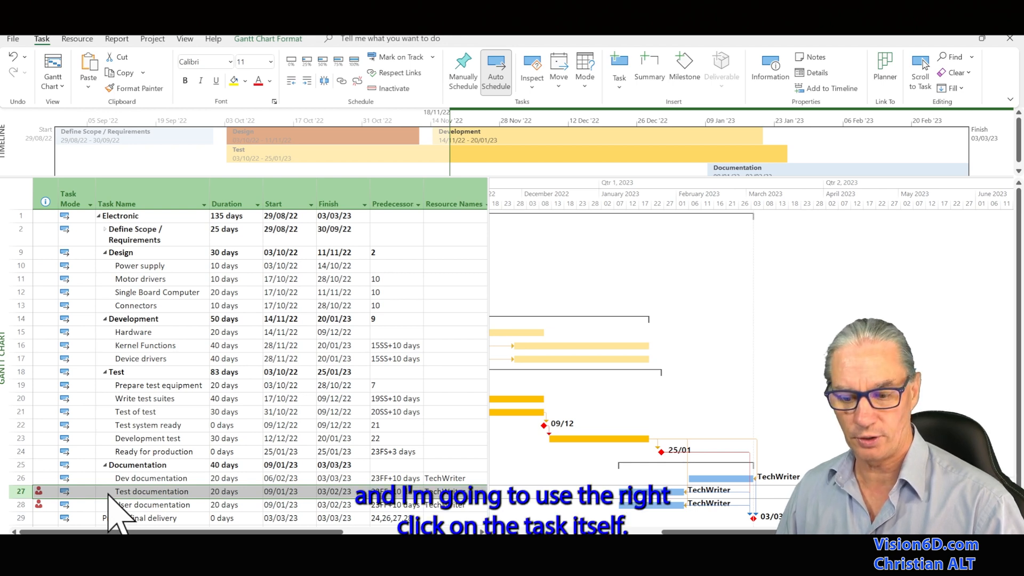
- Fix Test documentation in Task Inspector, showing TechWriter overallocated by other work
right_click(152, 490)
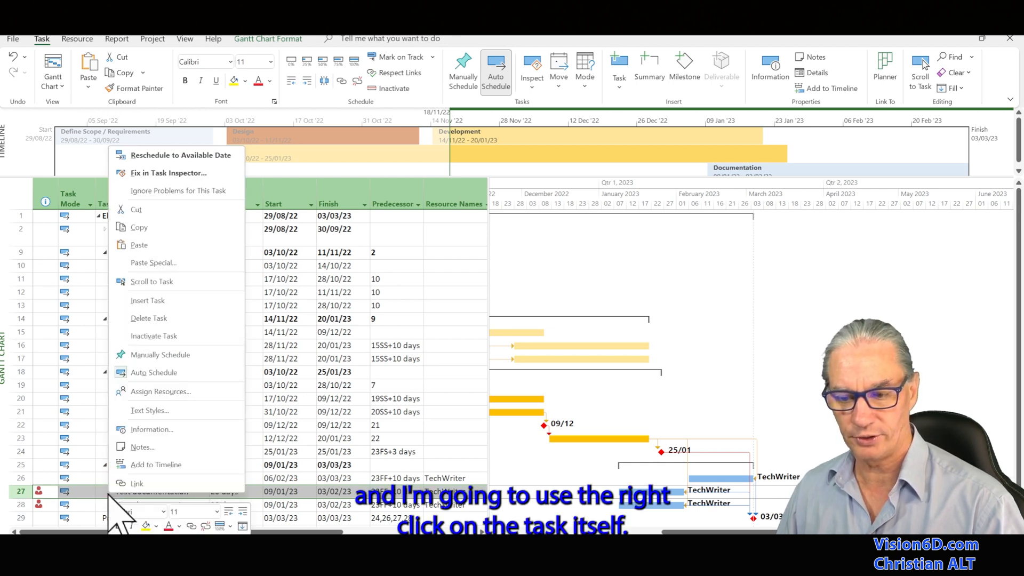
mouse_move(151, 215)
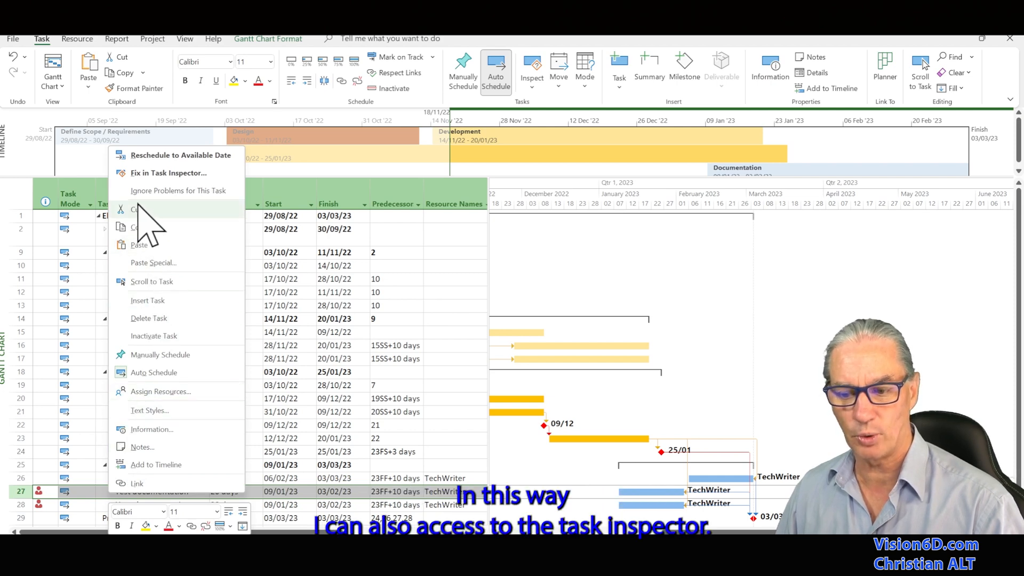
mouse_move(169, 190)
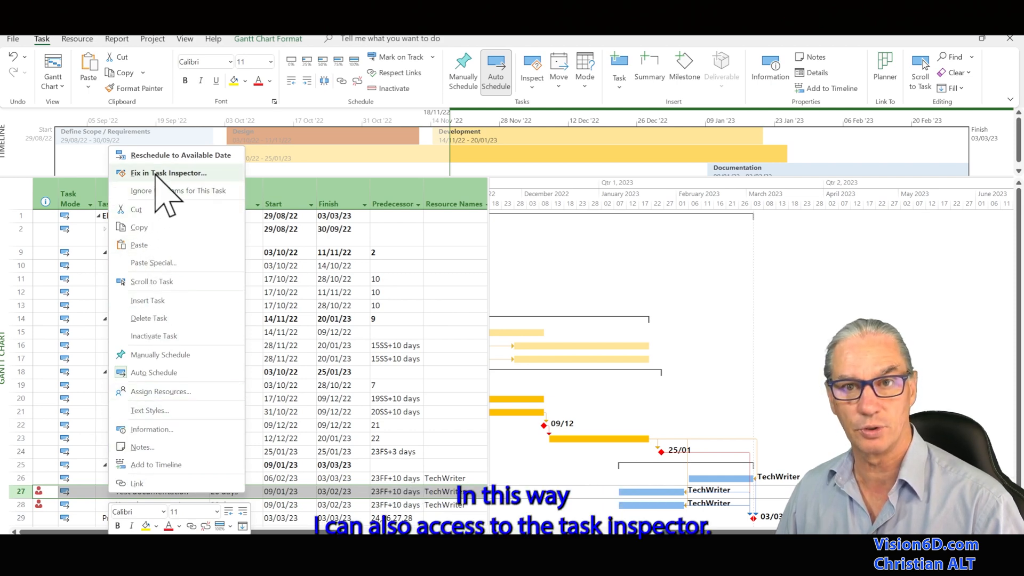
left_click(168, 172)
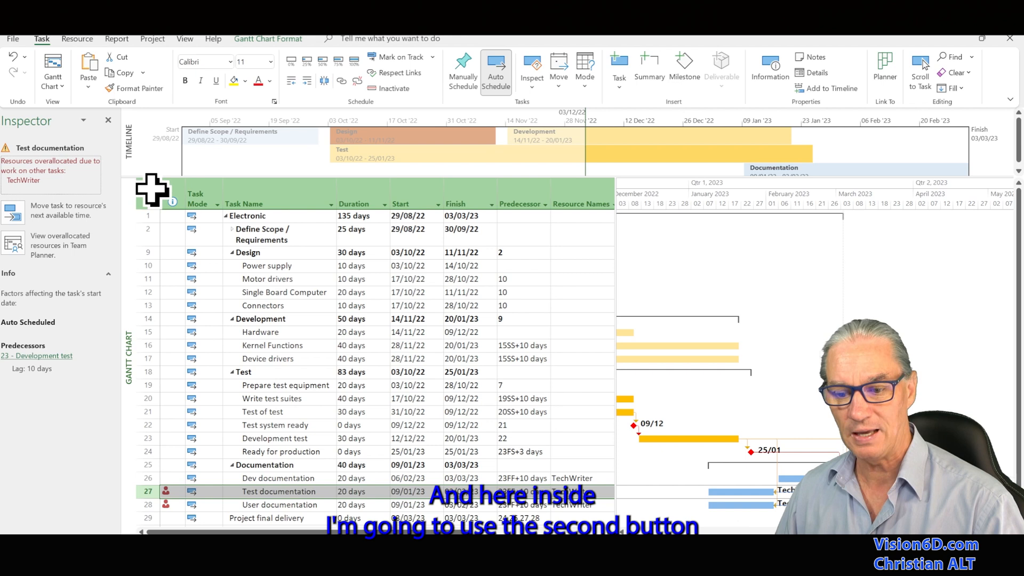
mouse_move(13, 258)
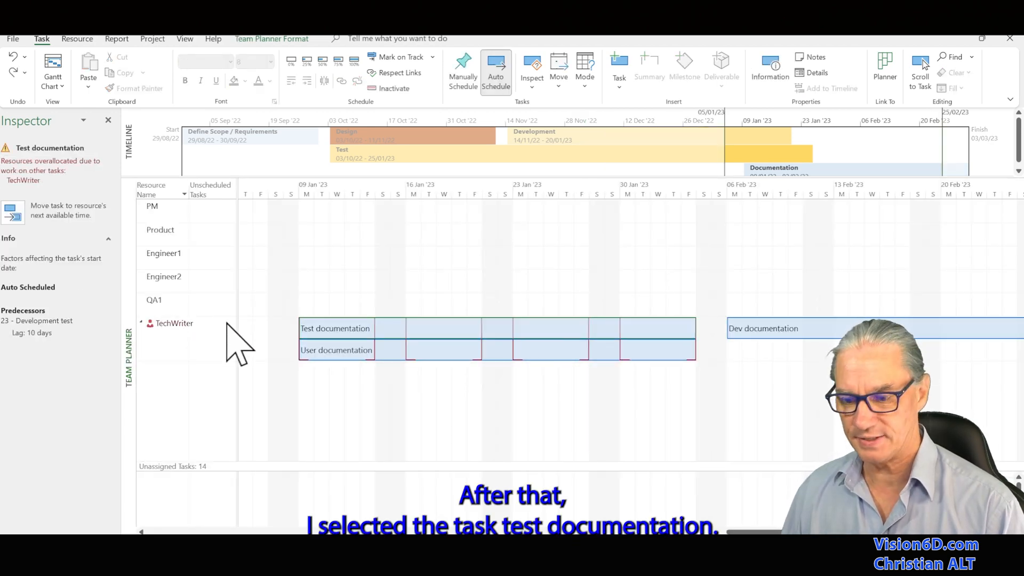
mouse_move(335, 328)
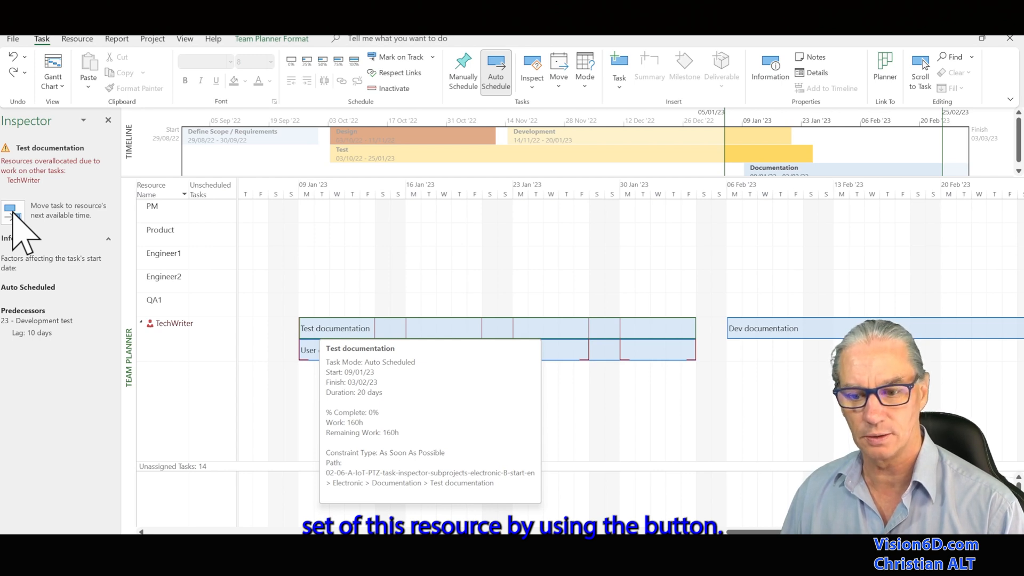
- Move Test documentation to TechWriter's next free time after Dev documentation, finishing 31/03/23
left_click(13, 209)
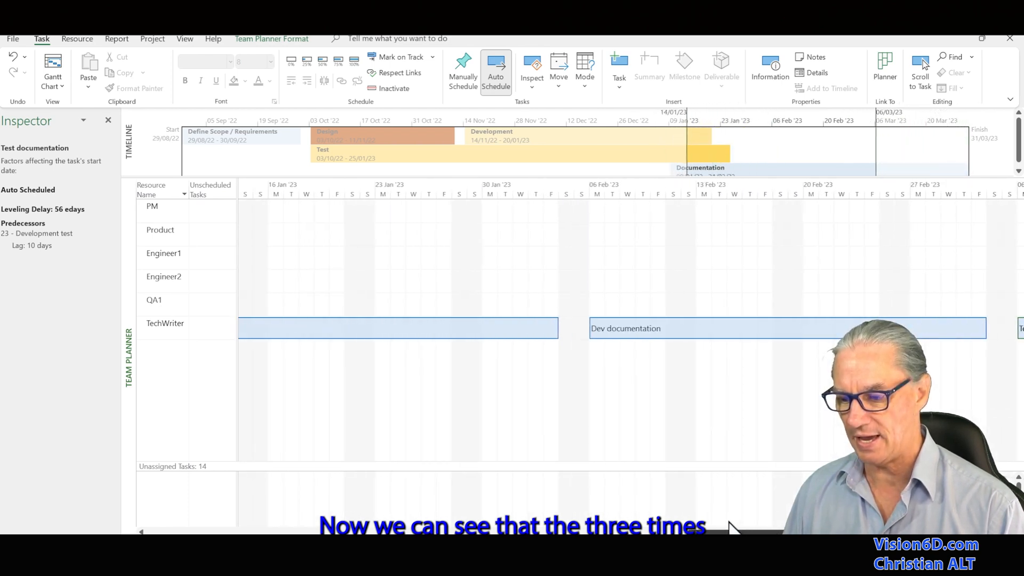
scroll("right", 3)
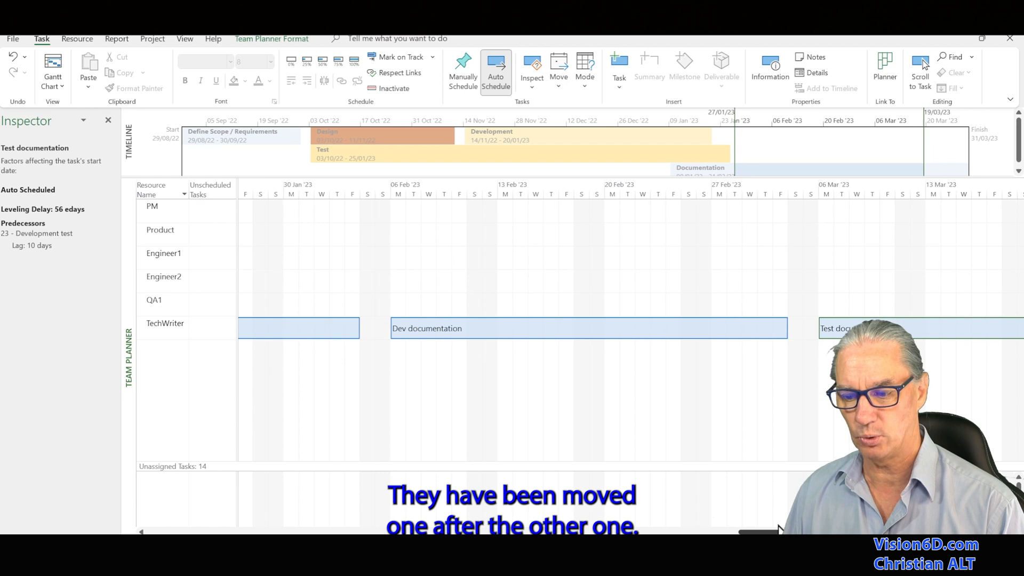
mouse_move(216, 392)
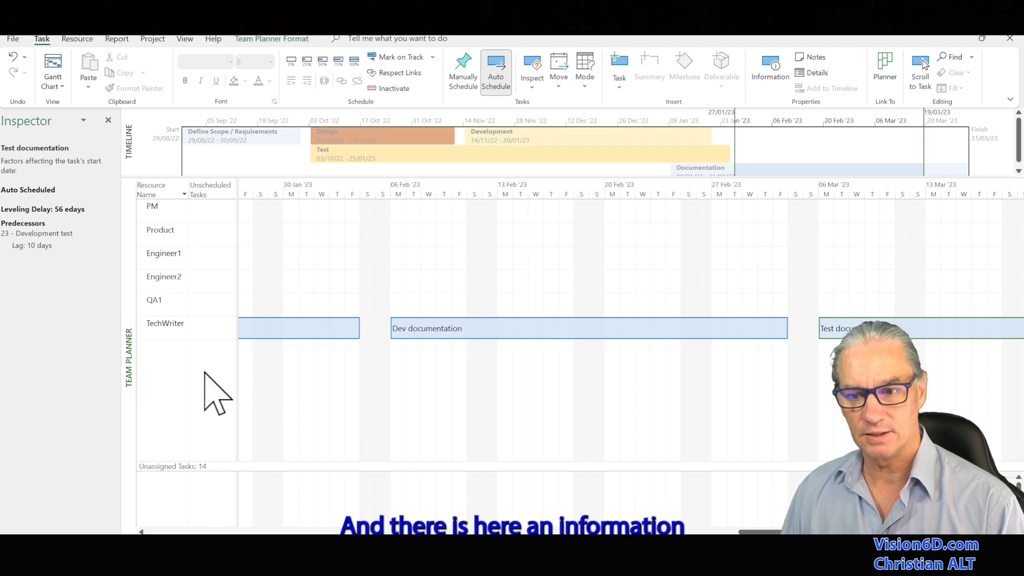
mouse_move(30, 245)
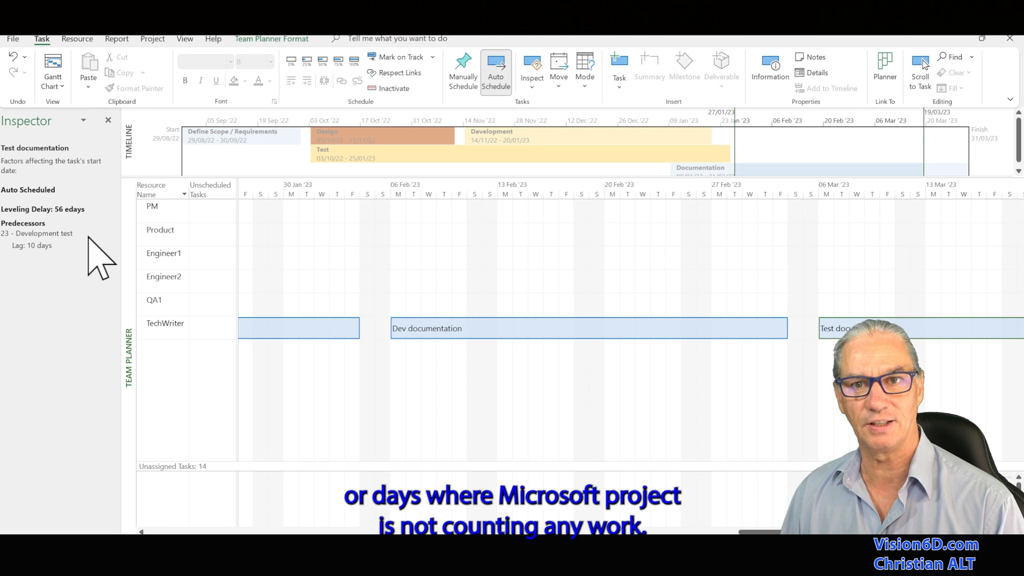
- Return to the Gantt Chart, where Test documentation runs 06/03/23–31/03/23 sequentially
left_click(53, 71)
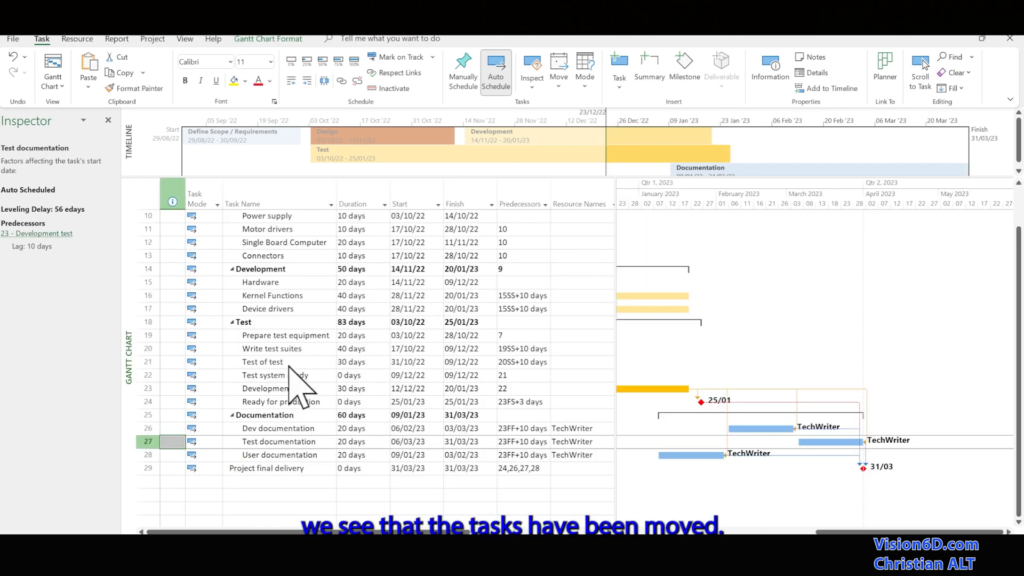
mouse_move(729, 486)
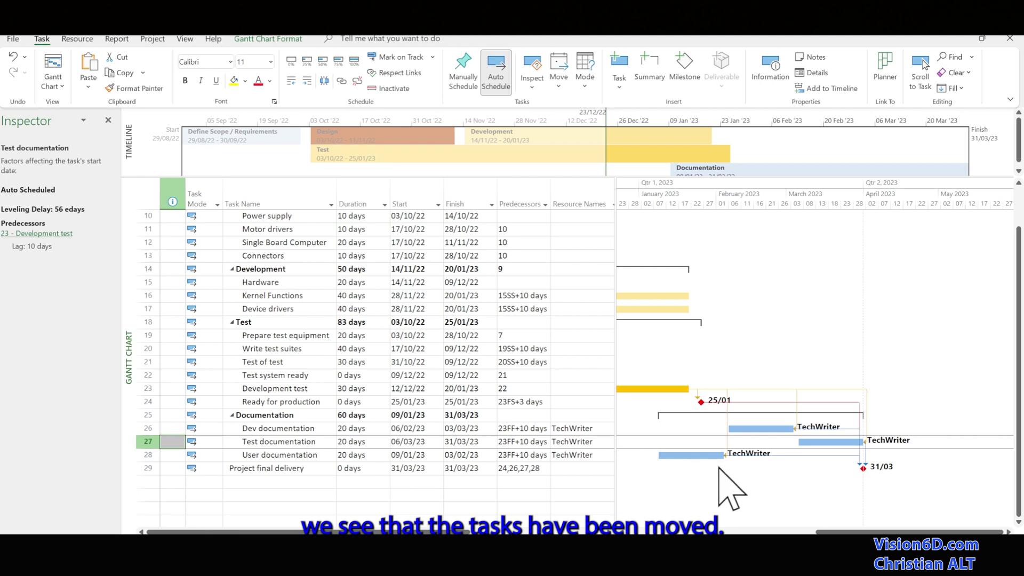